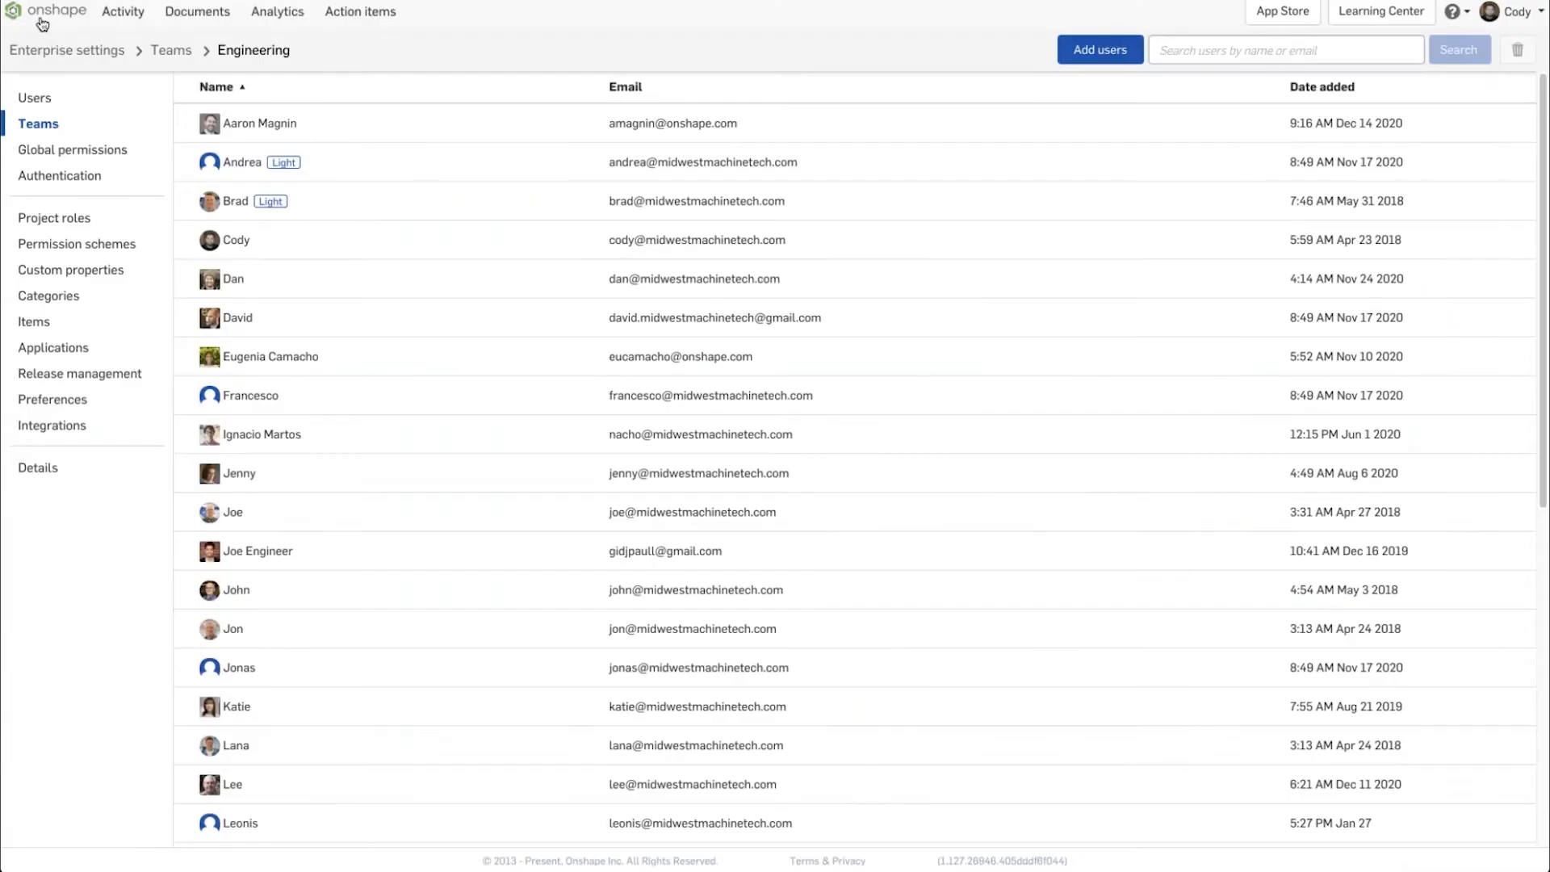
# - Return to Documents from the Engineering team settings to reach the Hydraulic Steering Pump document
pyautogui.click(198, 10)
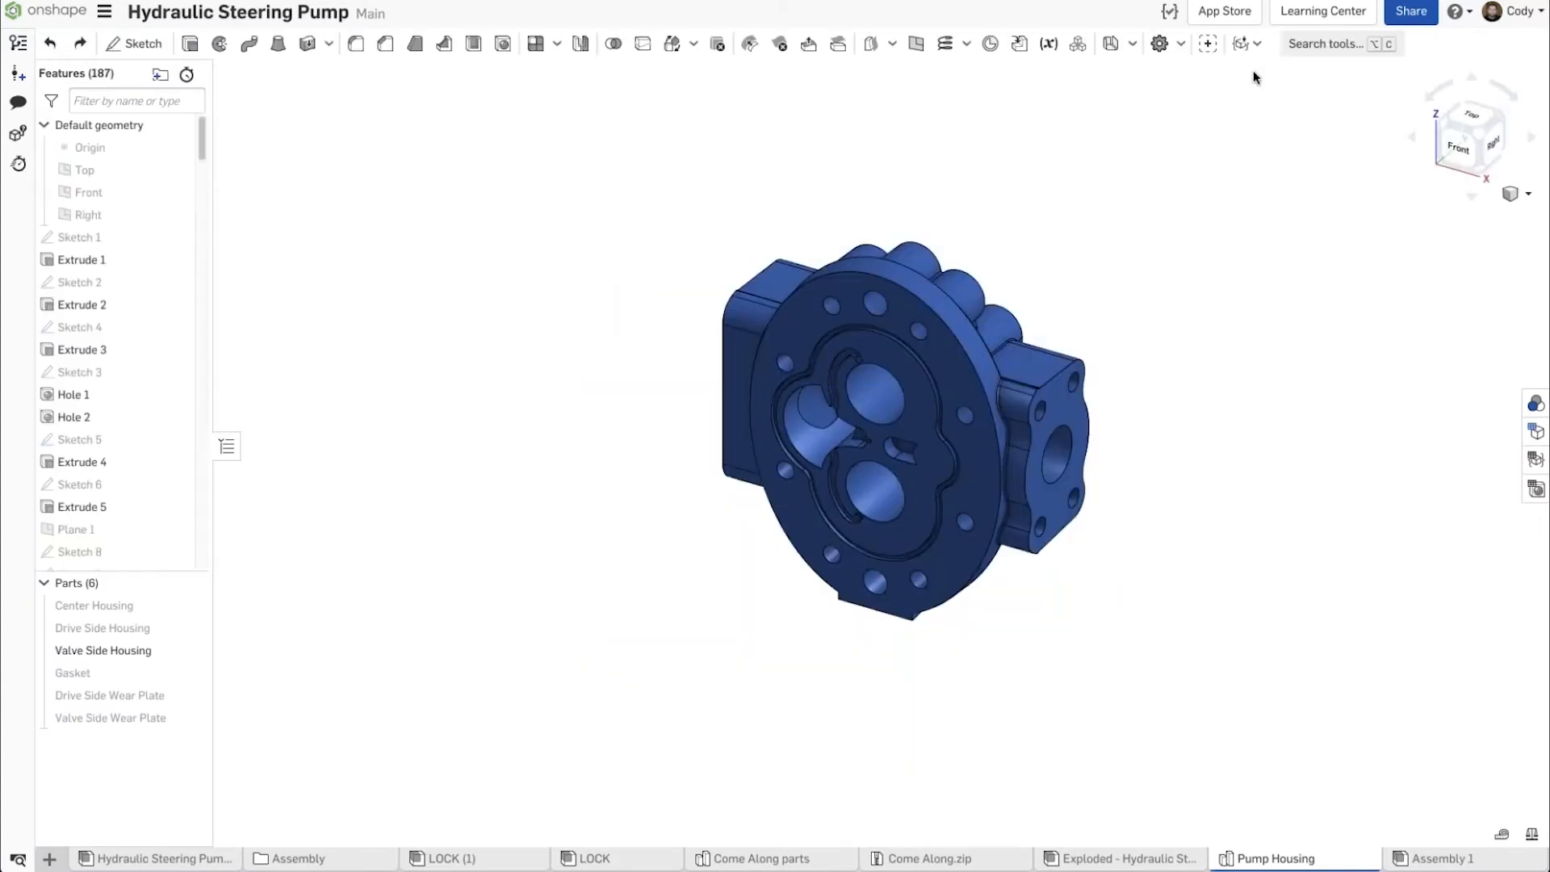
# - Show the Hydraulic Steering Pump's link-sharing address in the Share settings
pyautogui.click(1409, 11)
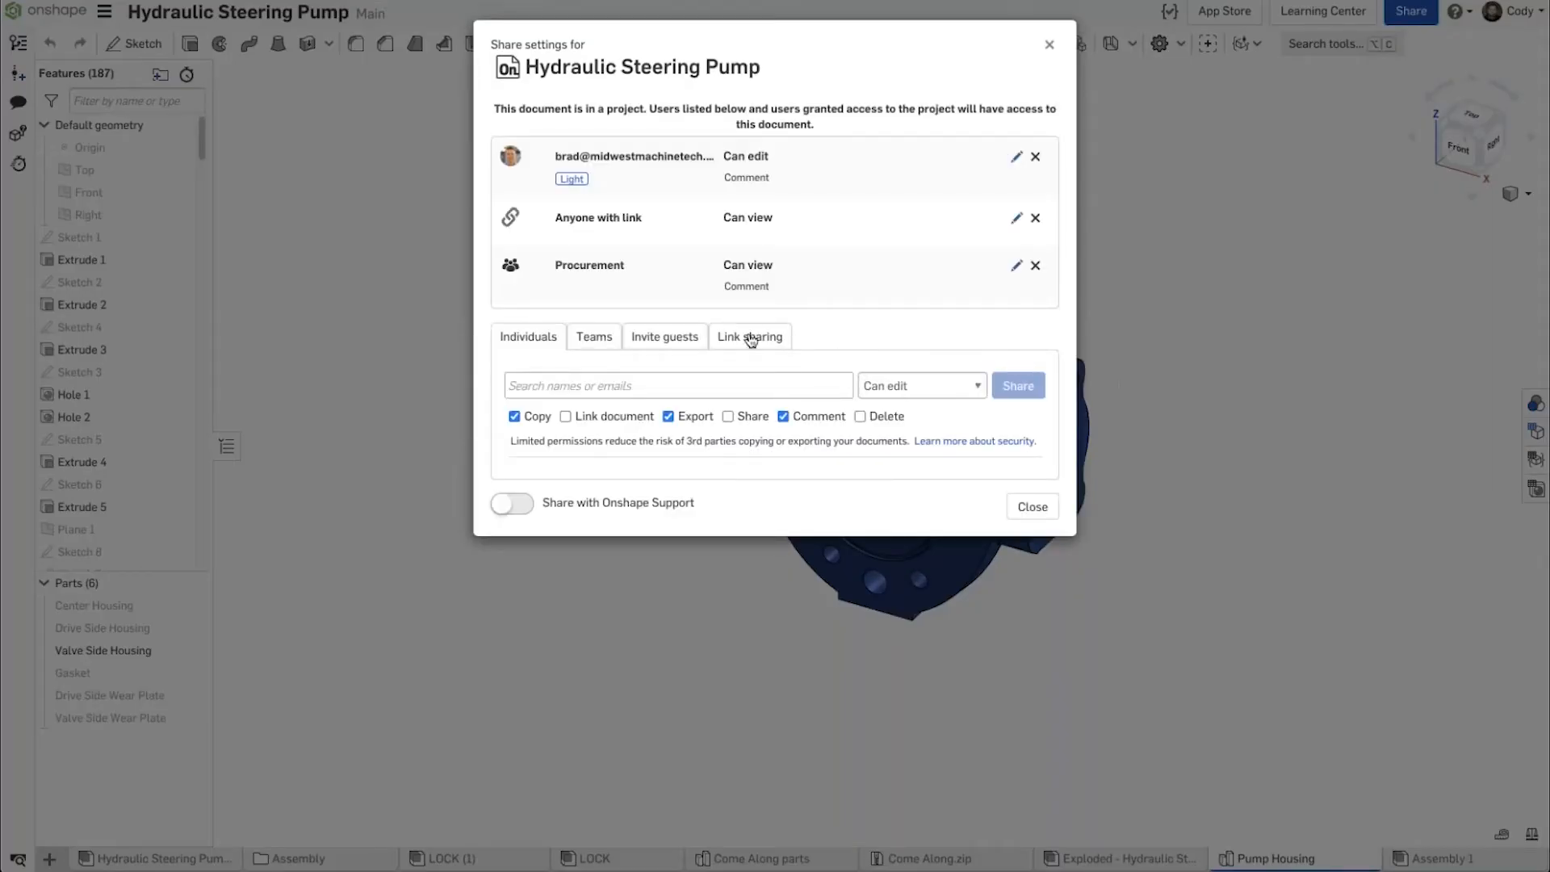
pyautogui.click(749, 336)
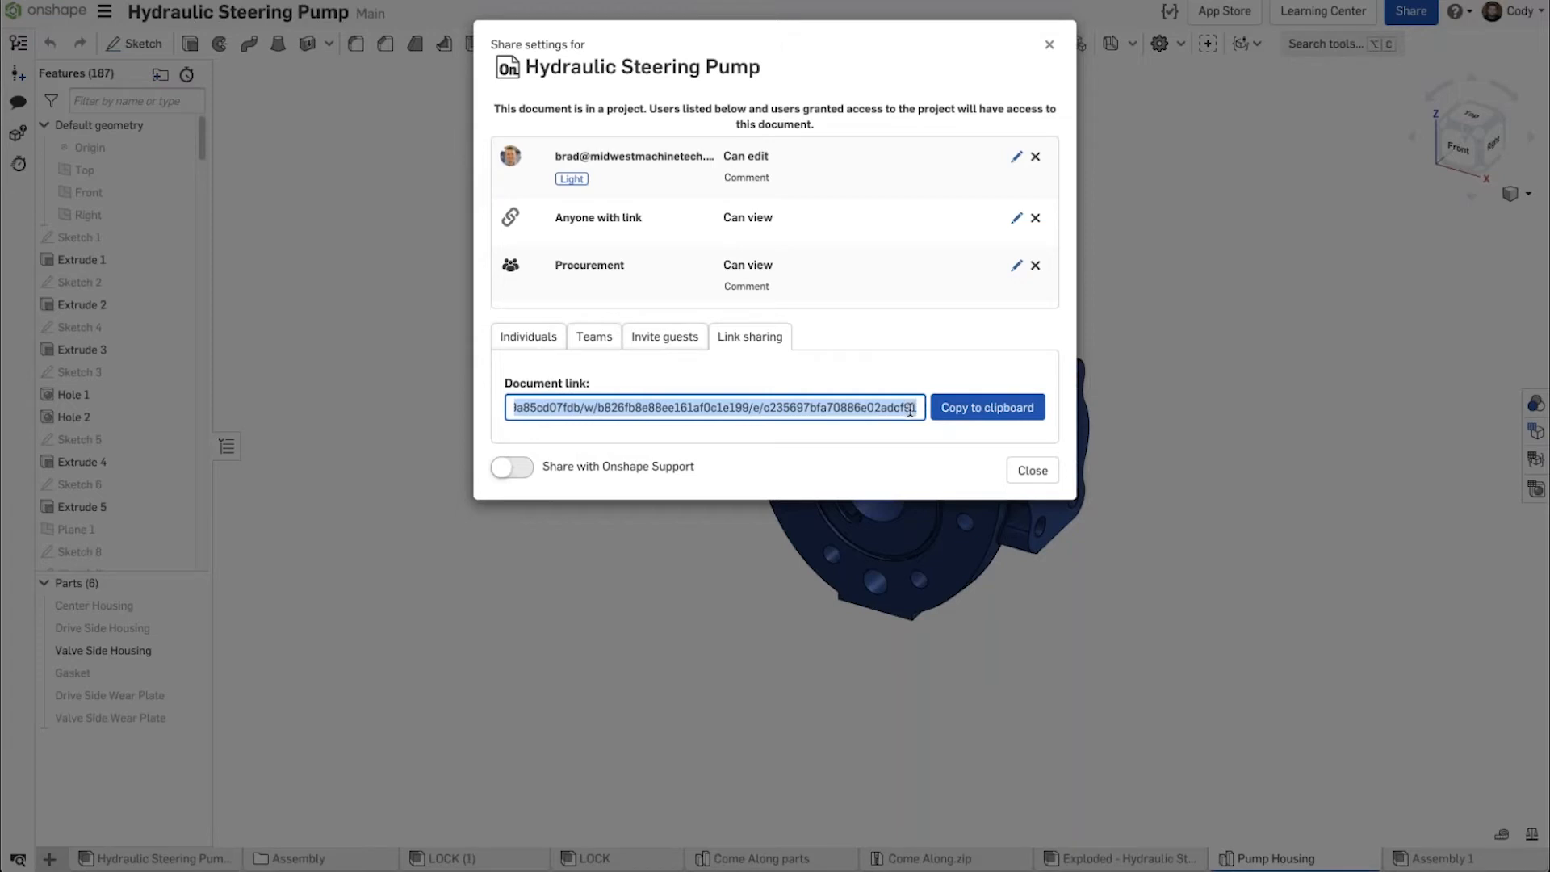
pyautogui.click(1031, 470)
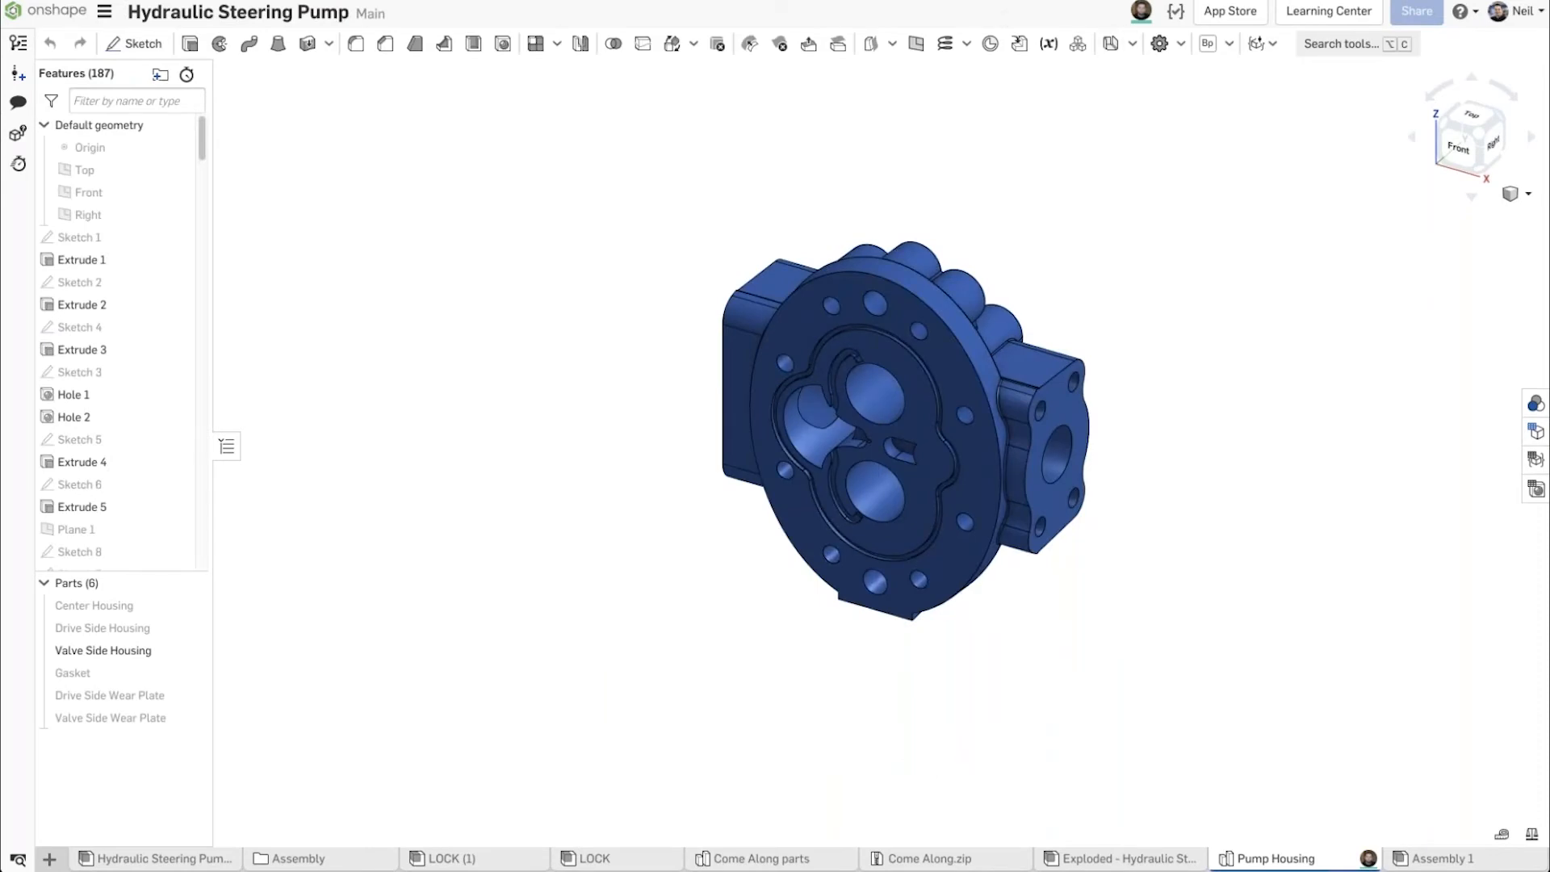
pyautogui.moveTo(477, 27)
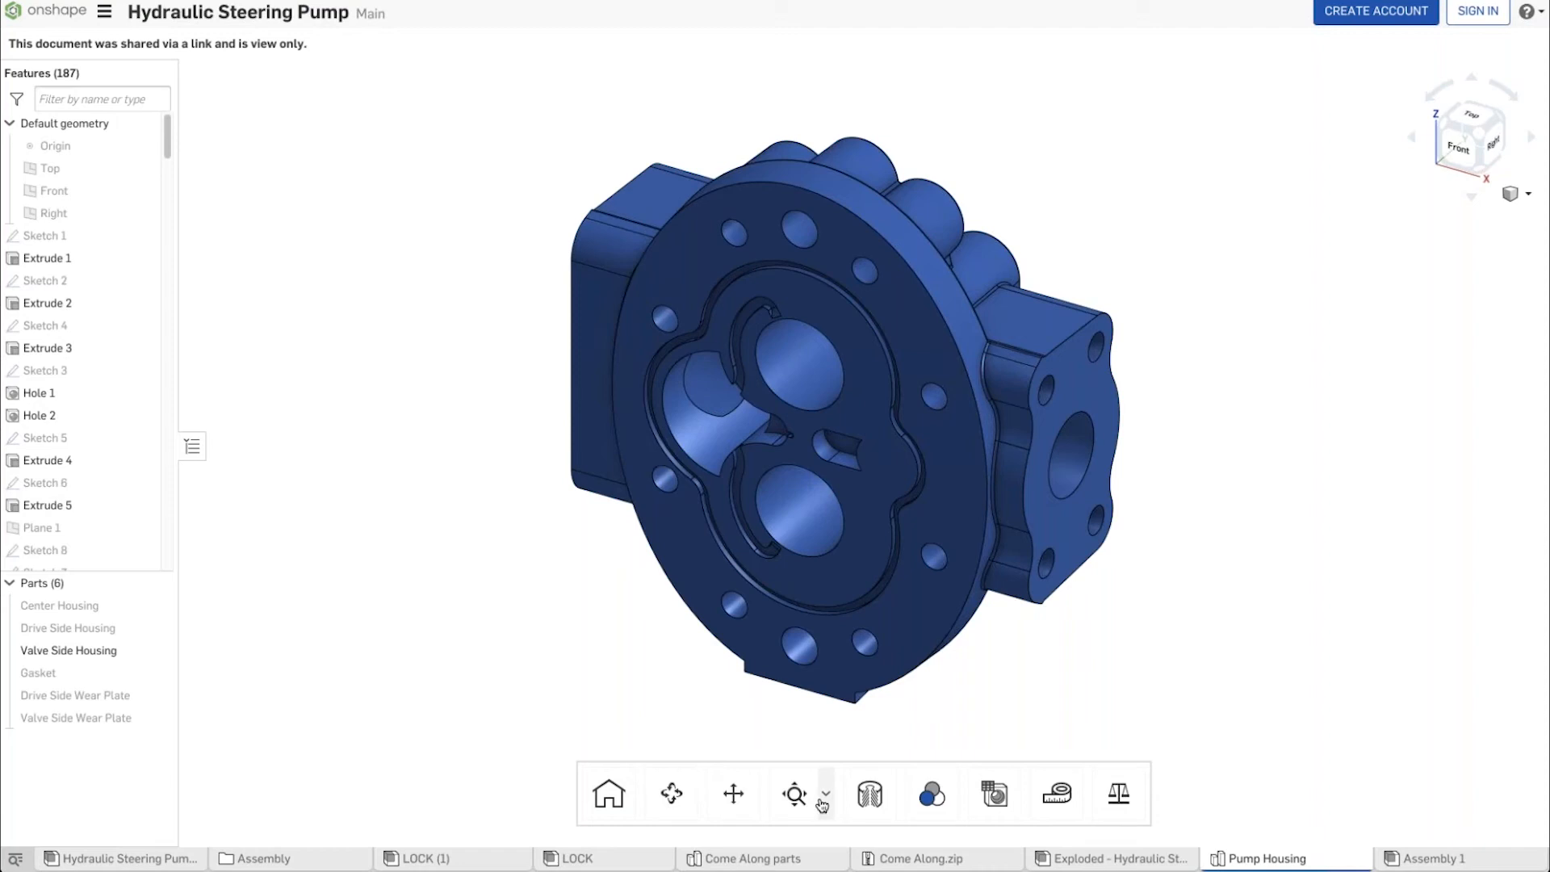
pyautogui.moveTo(794, 793)
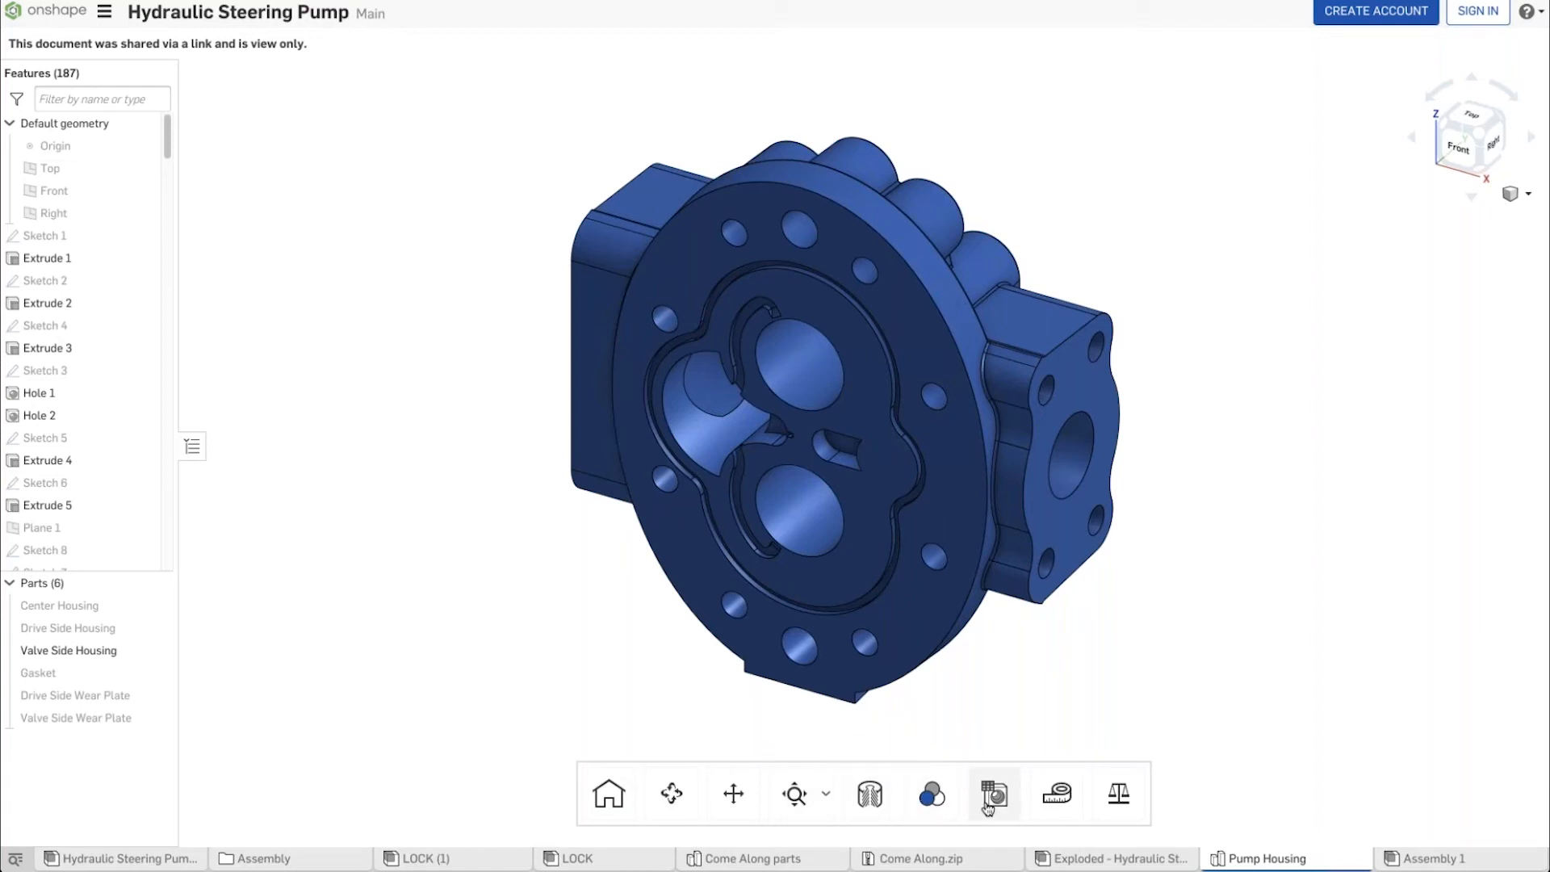
pyautogui.moveTo(994, 792)
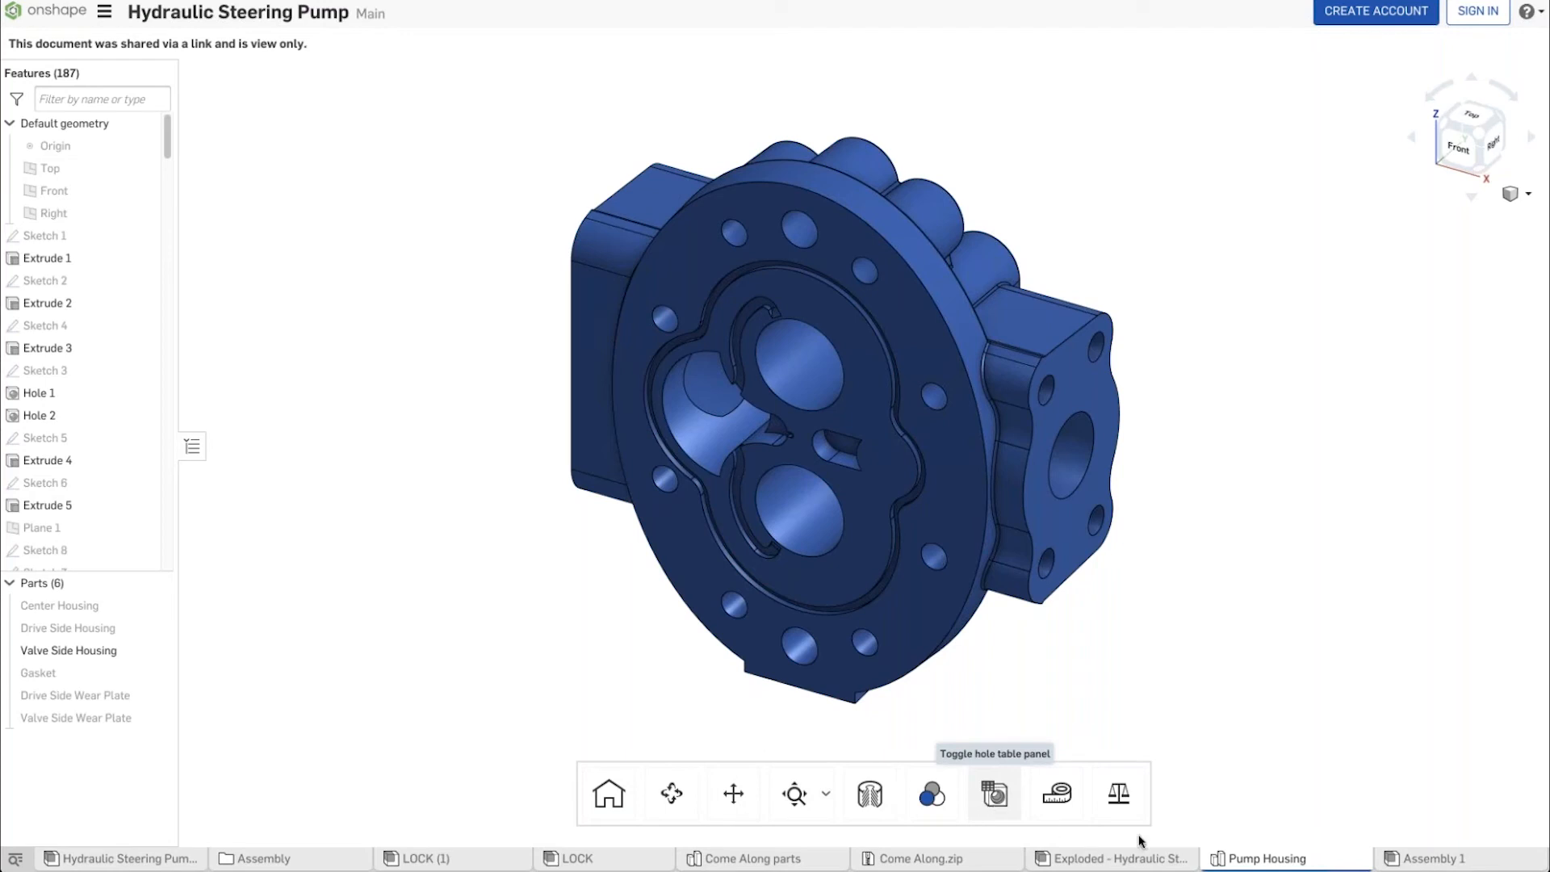
pyautogui.moveTo(929, 794)
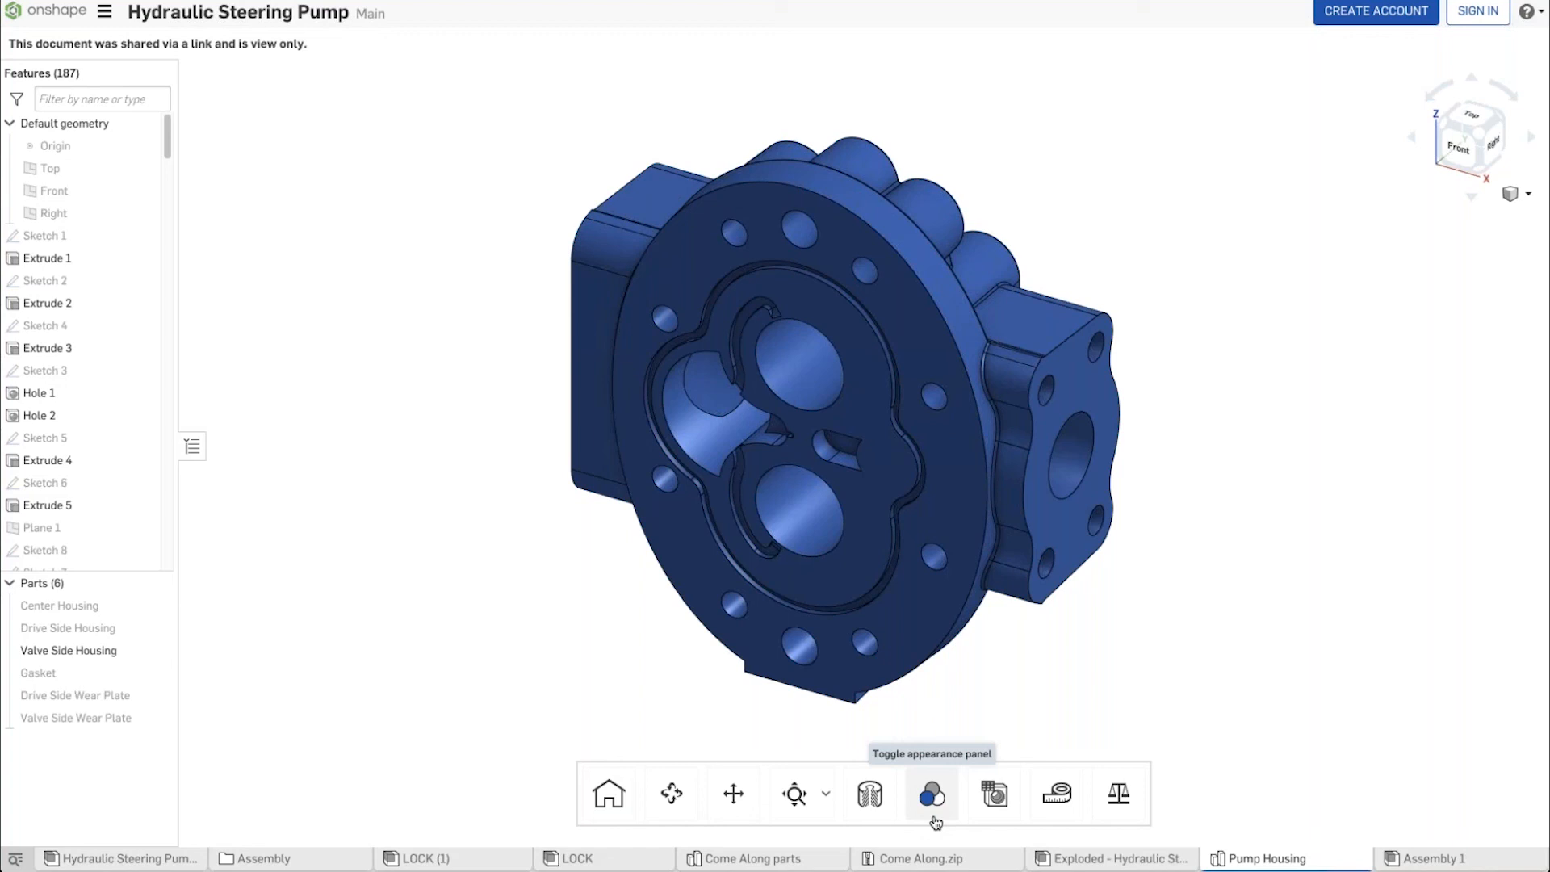
pyautogui.moveTo(699, 834)
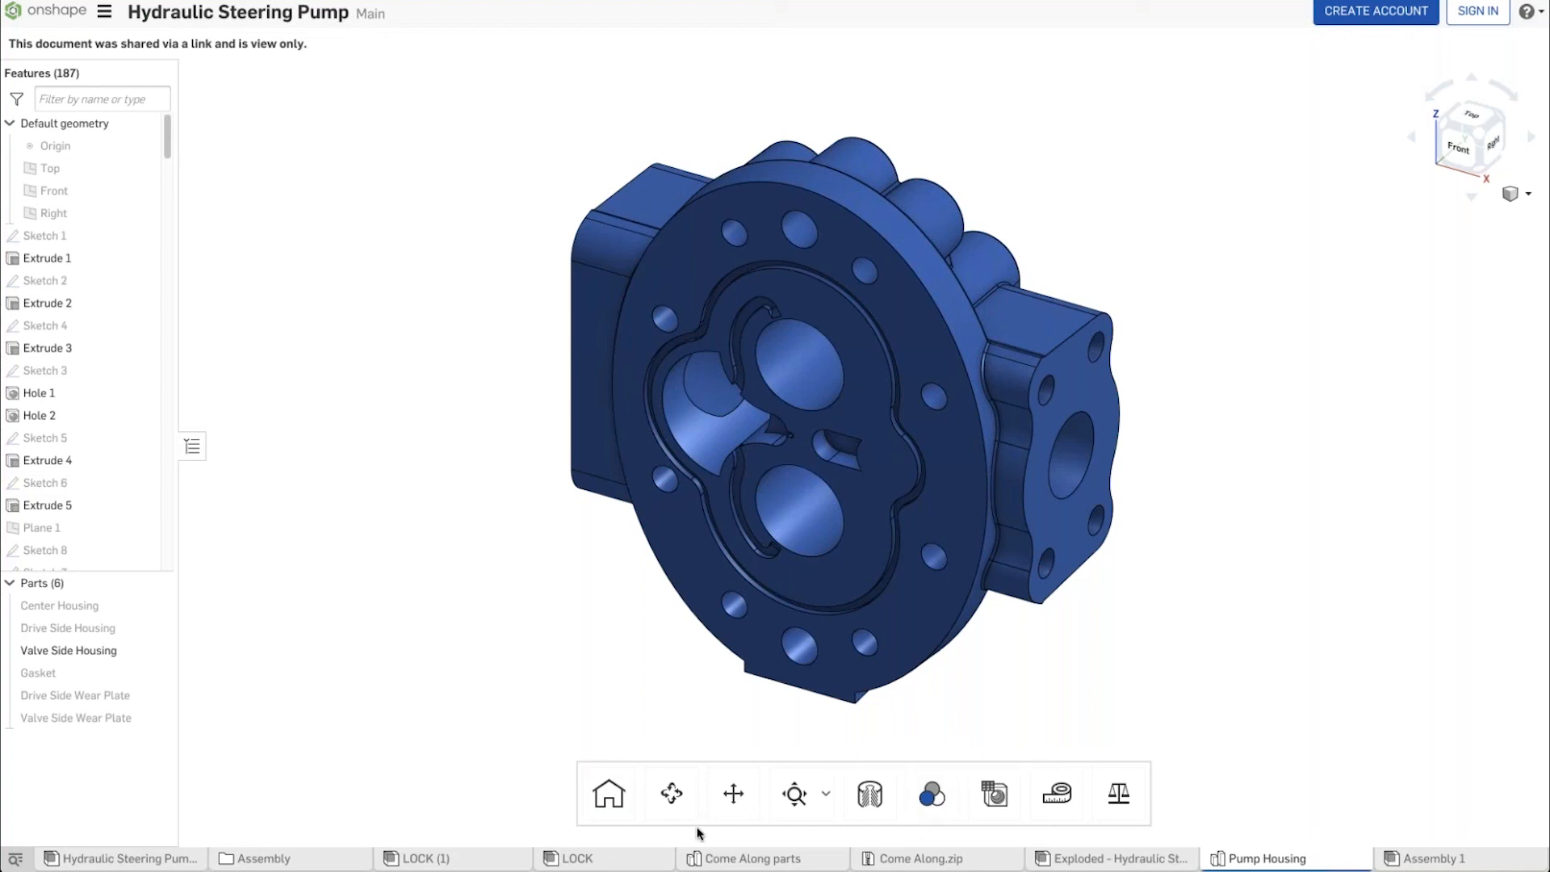